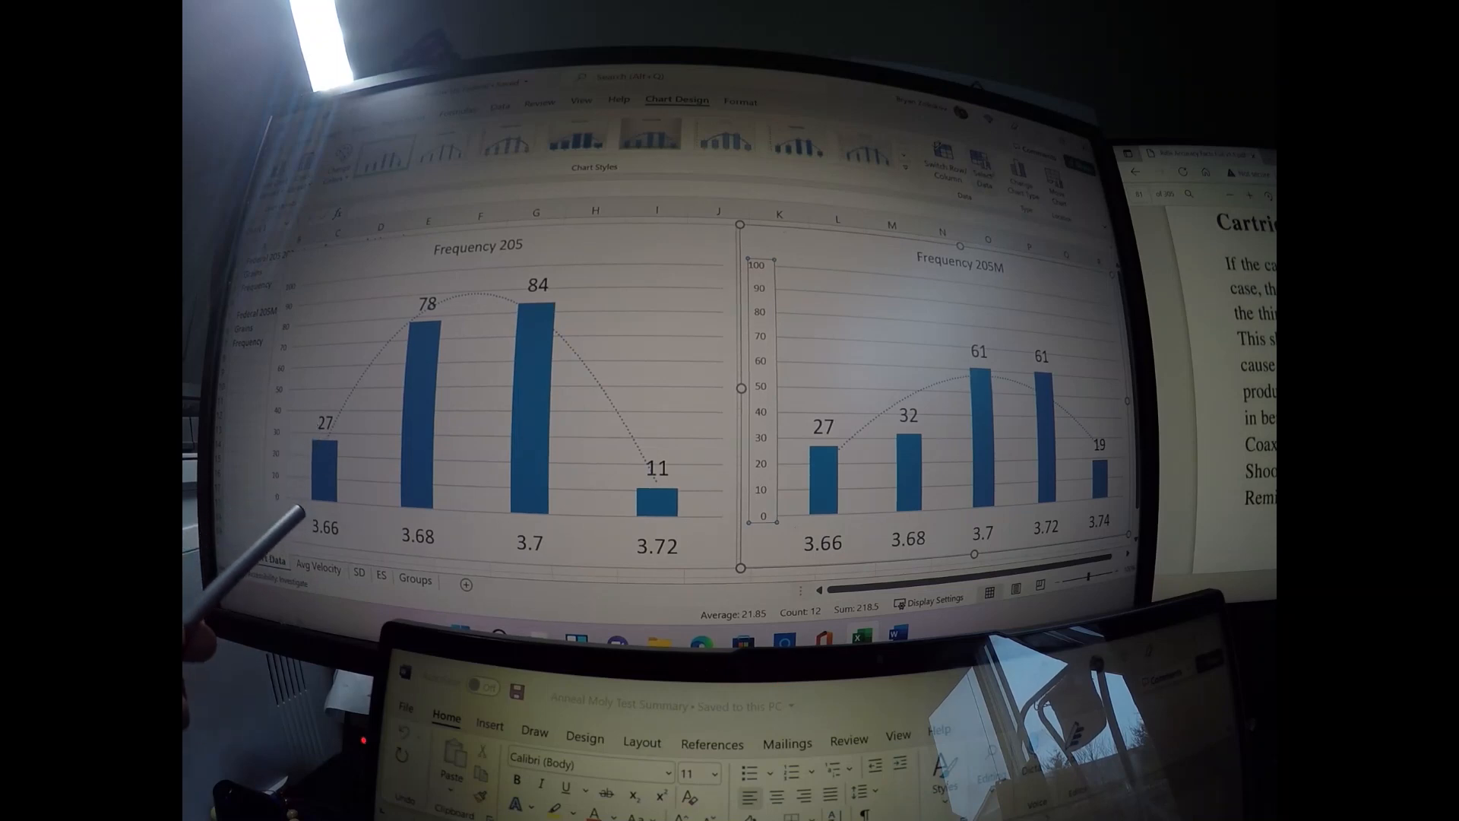
{"action": "mouse_move", "coordinate": [289, 539]}
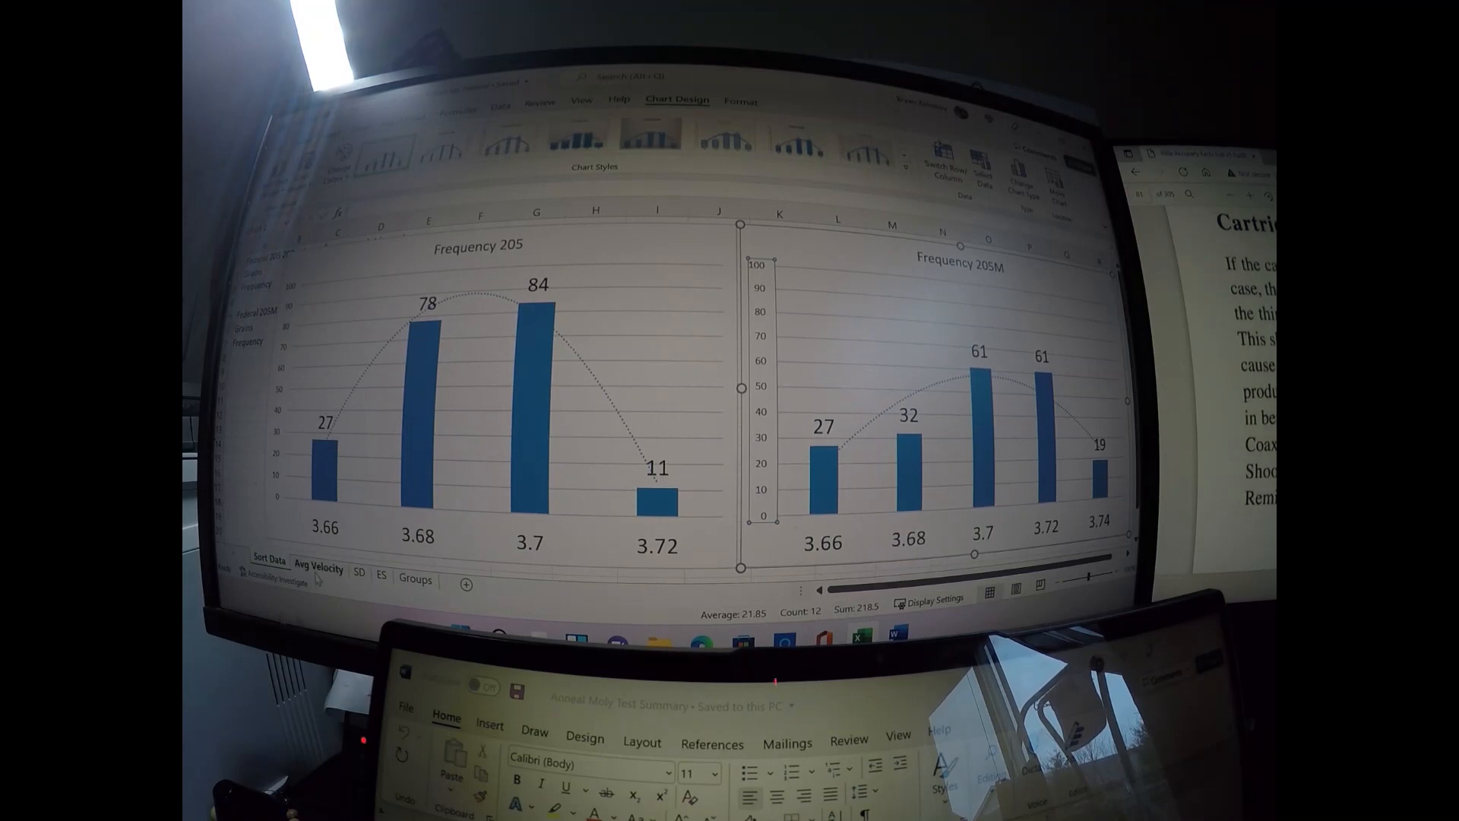
- Show the Avg Velocity sheet with the 205 and 205M velocity charts
{"action": "left_click", "coordinate": [319, 570]}
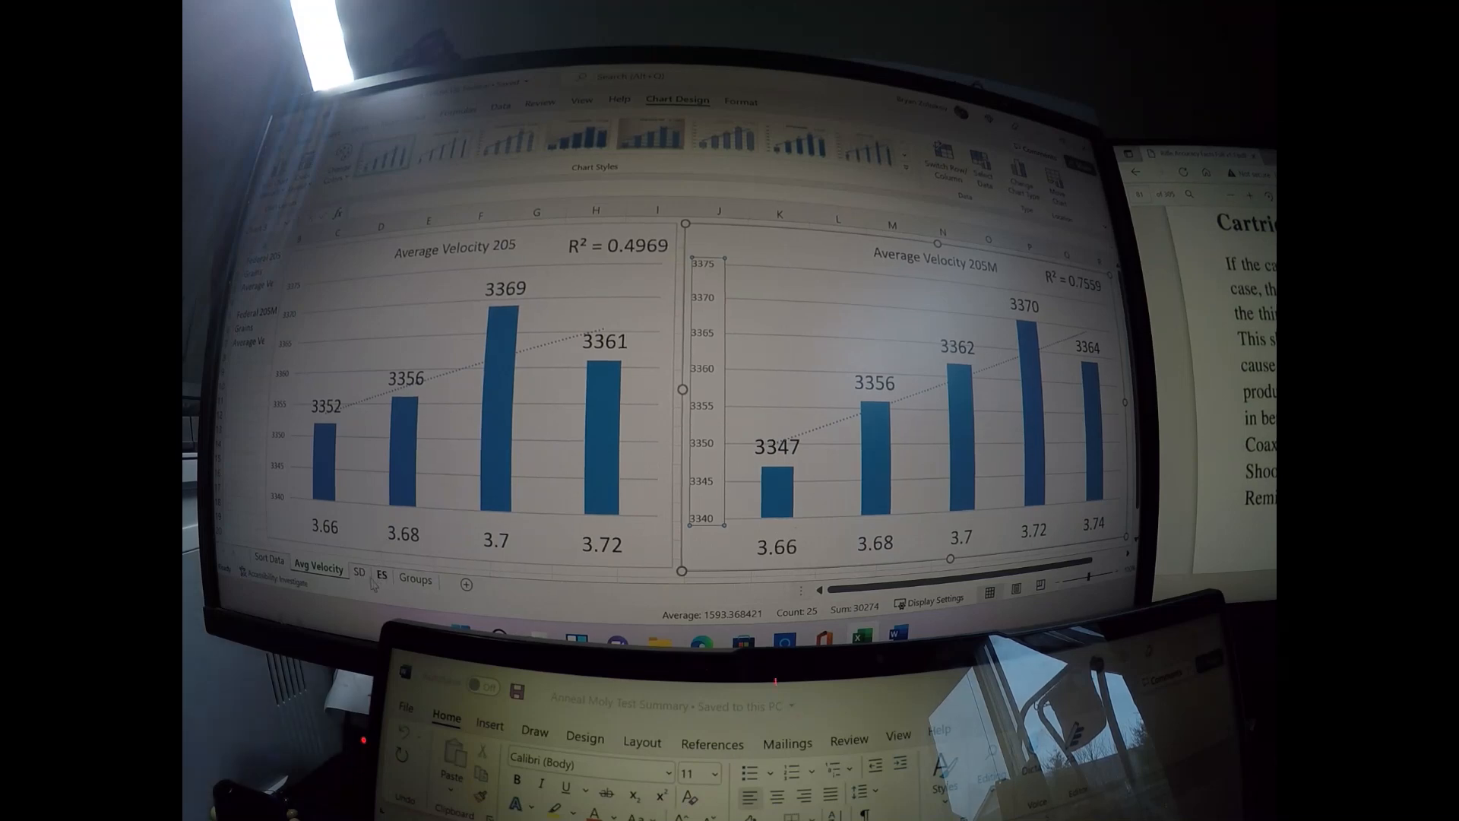
- Show the SD sheet with the SD 205 and SD 205M column charts
{"action": "left_click", "coordinate": [358, 569]}
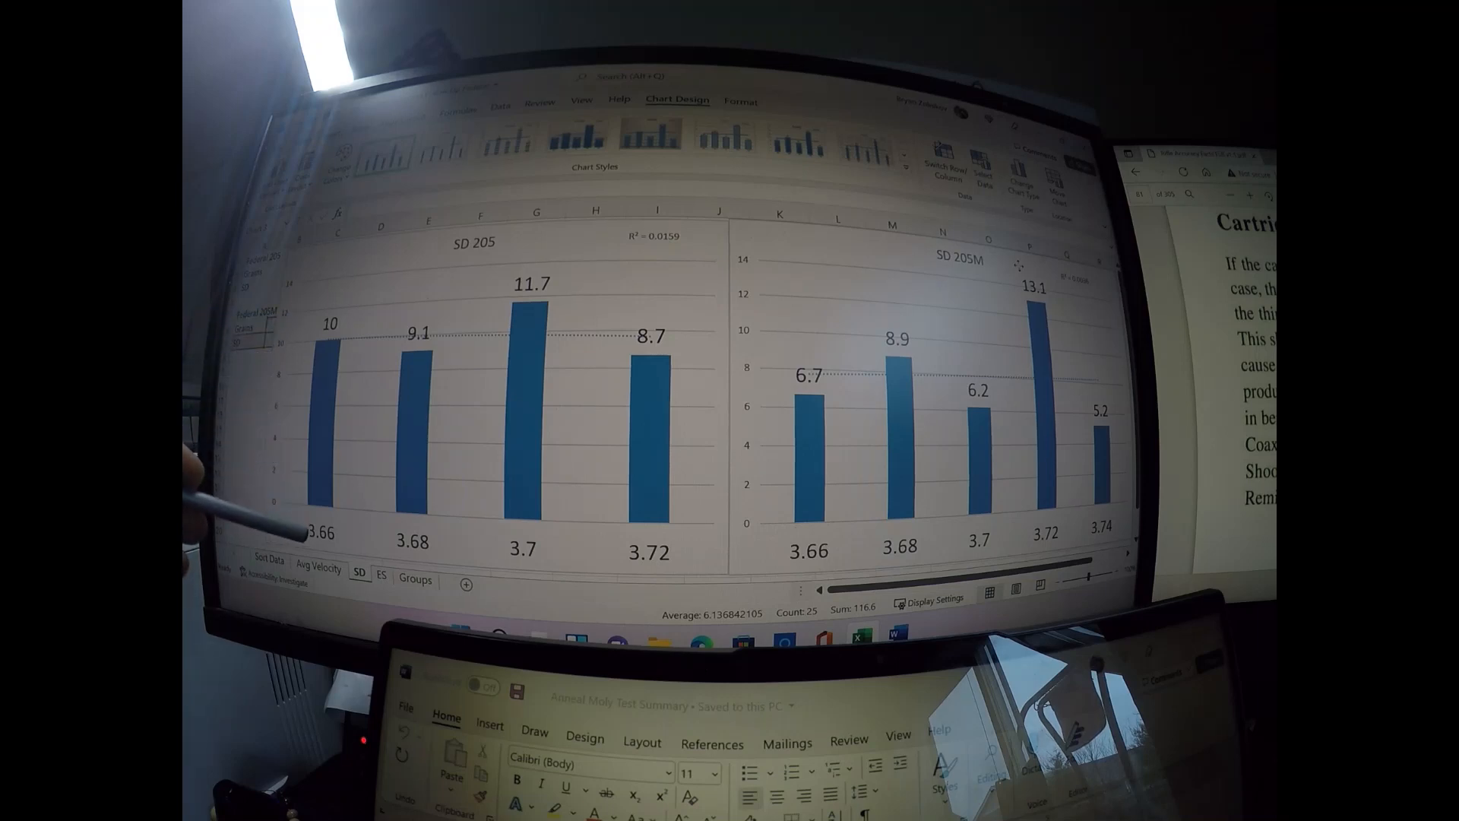
{"action": "mouse_move", "coordinate": [279, 372]}
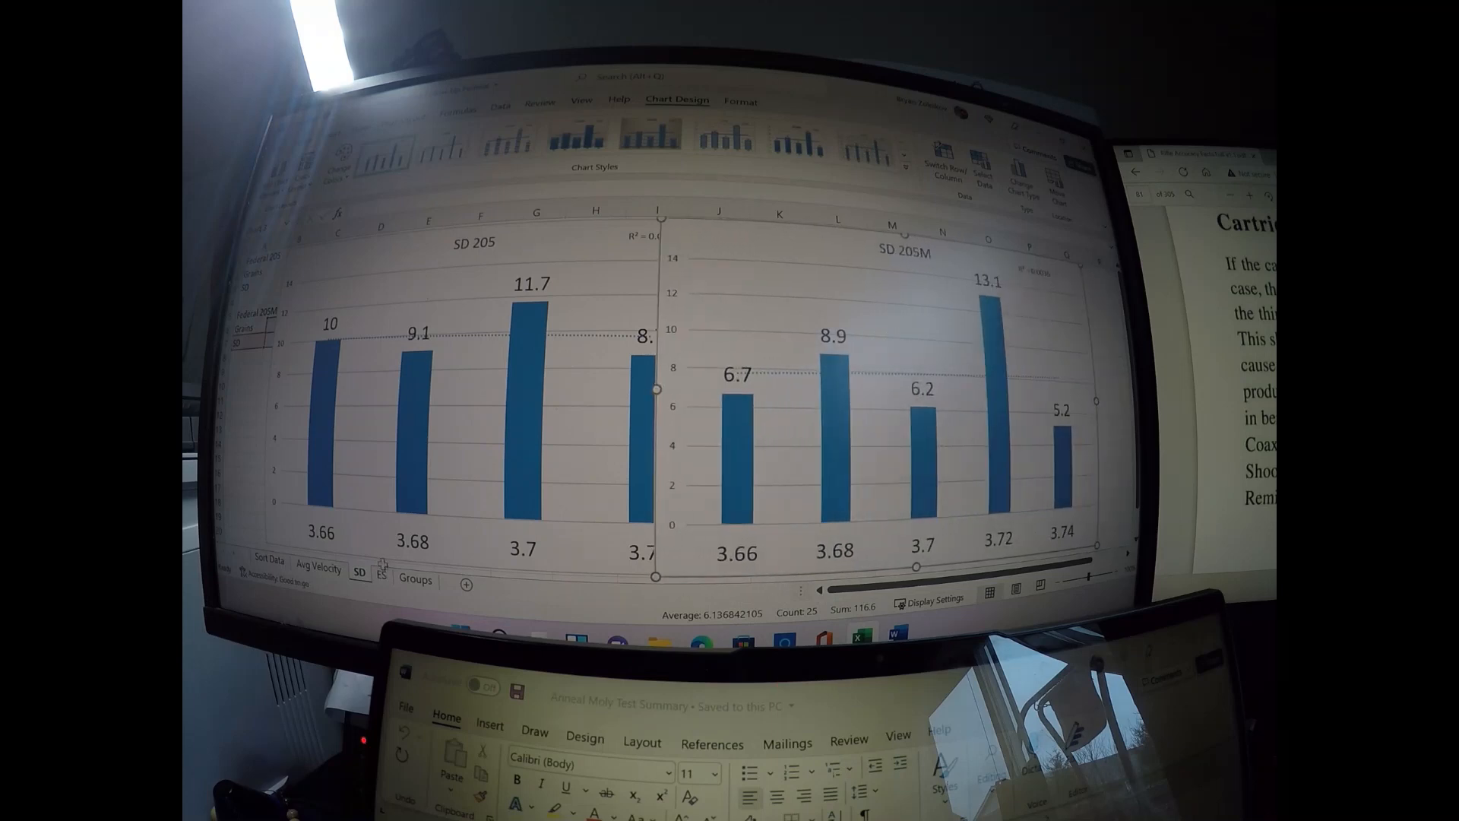
- Review the ES sheet, then show the Groups 205 and Groups 205M charts
{"action": "left_click", "coordinate": [382, 580]}
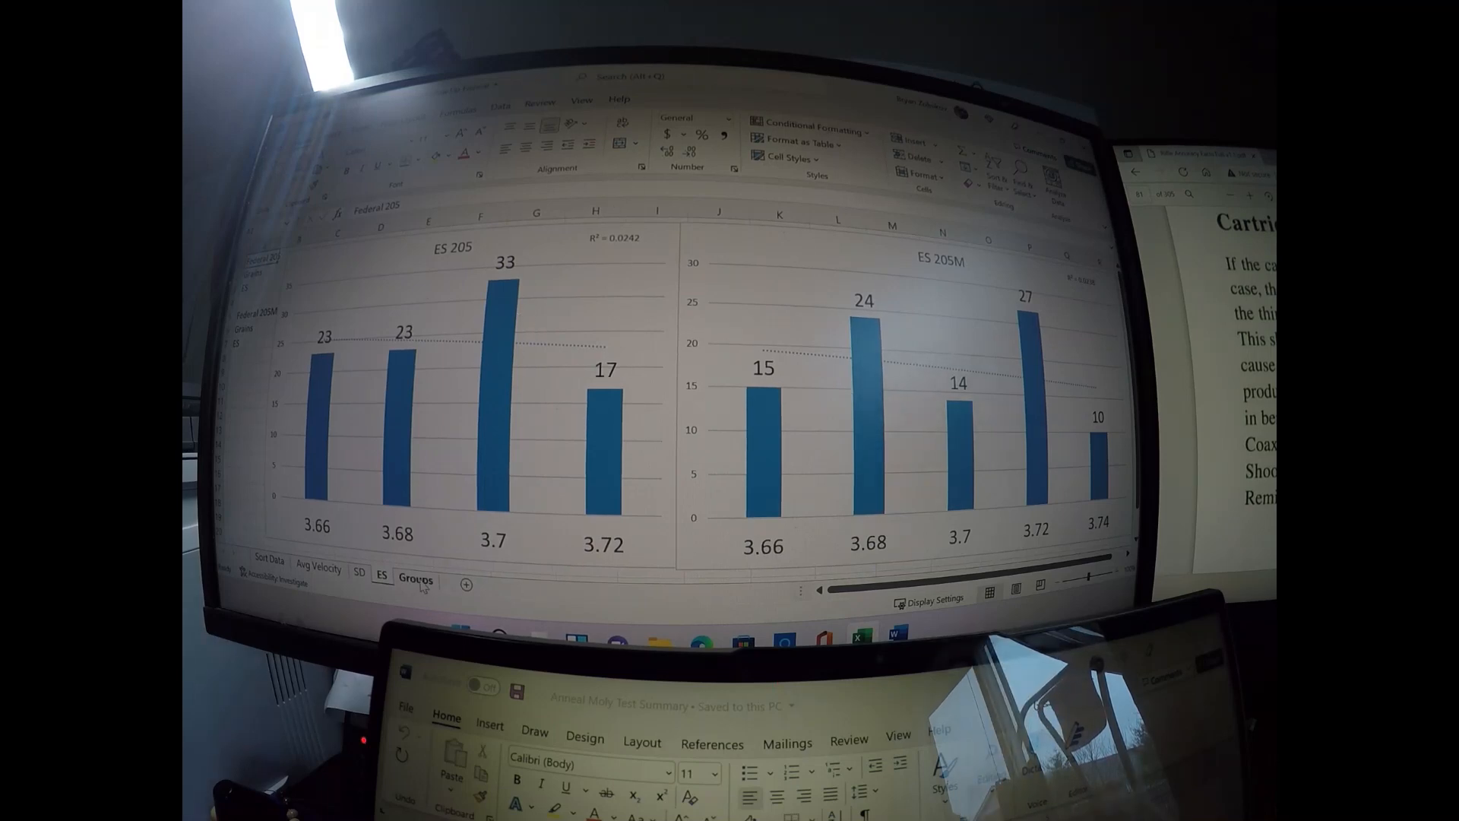
{"action": "left_click", "coordinate": [418, 578]}
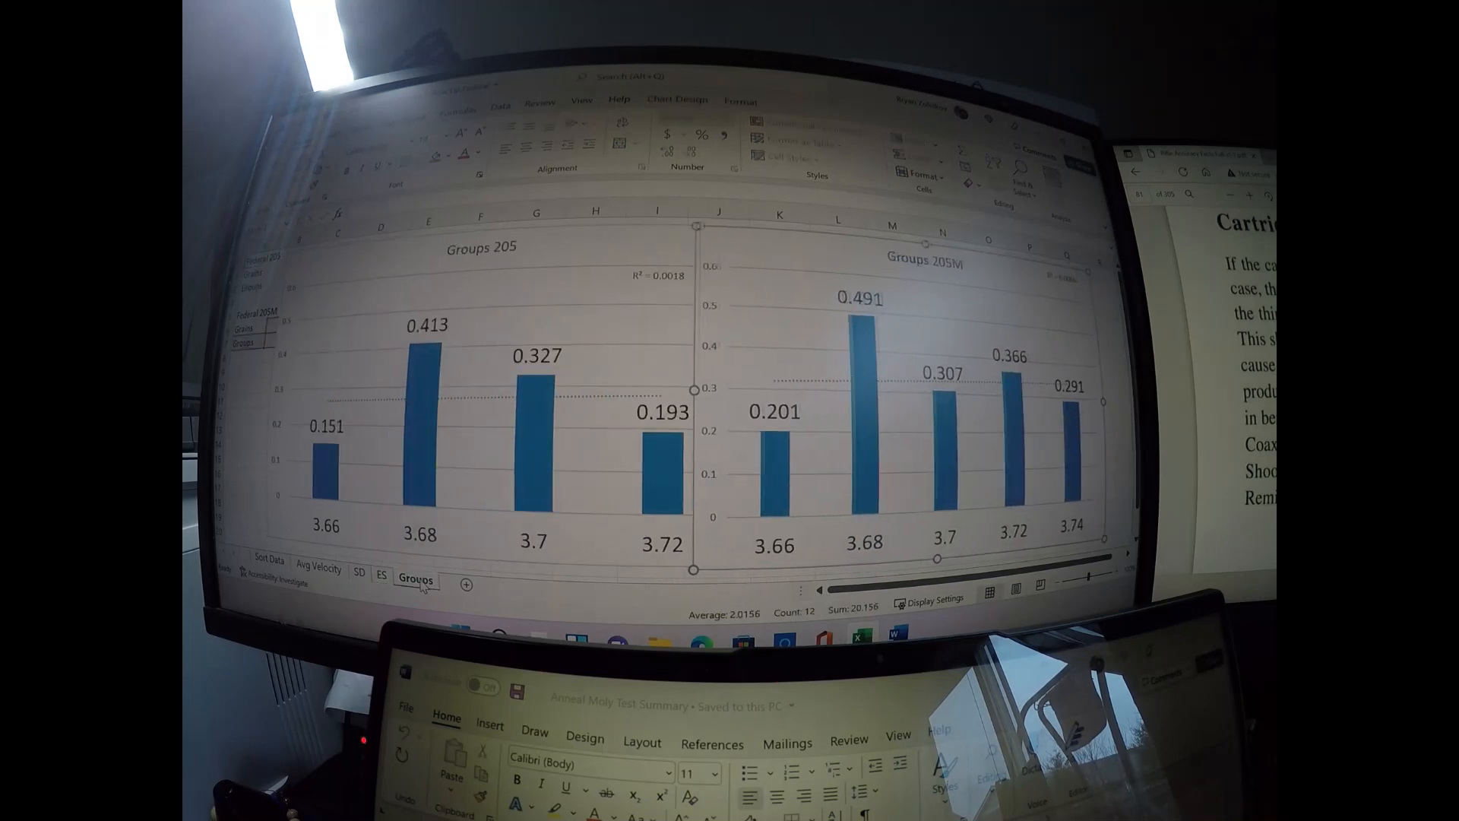